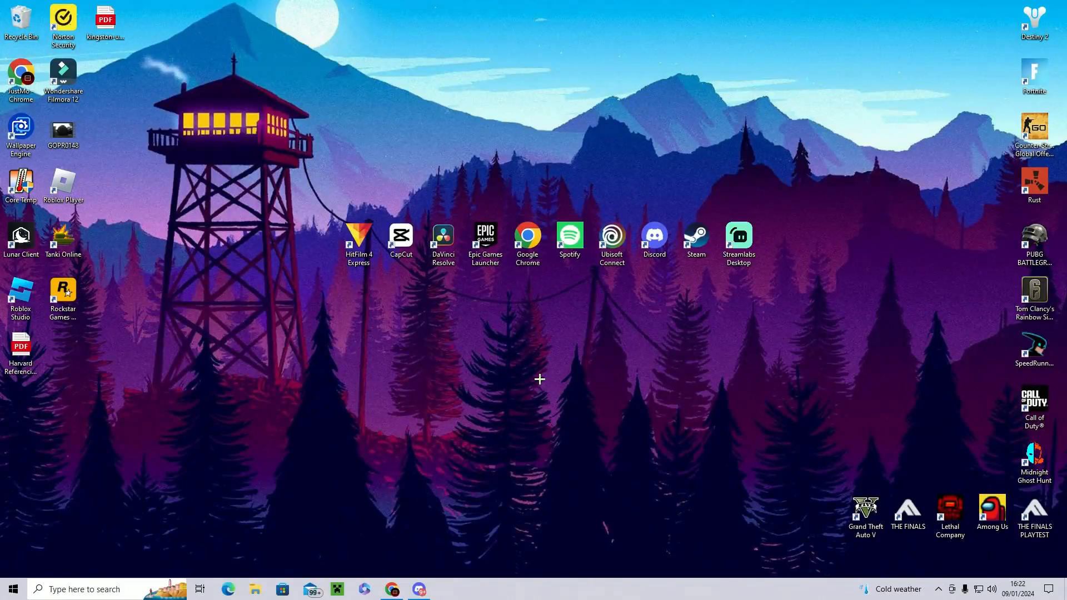
- Bring up the desktop's right-click menu to reach AMD Software and display settings
right_click(540, 379)
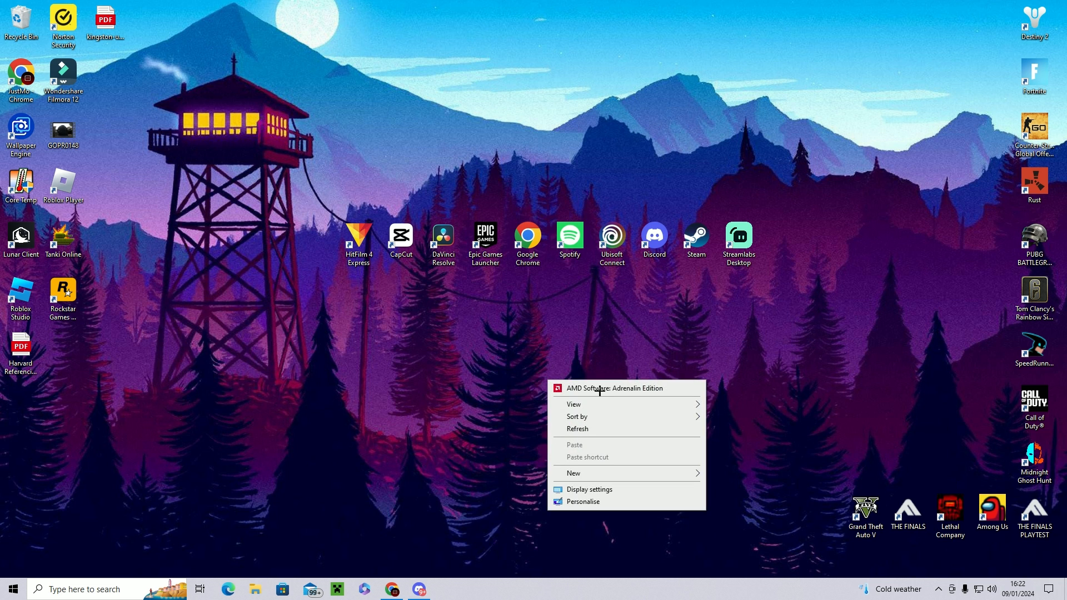
- Launch AMD Software, go to Gaming > Display and turn on GPU Scaling
click(614, 388)
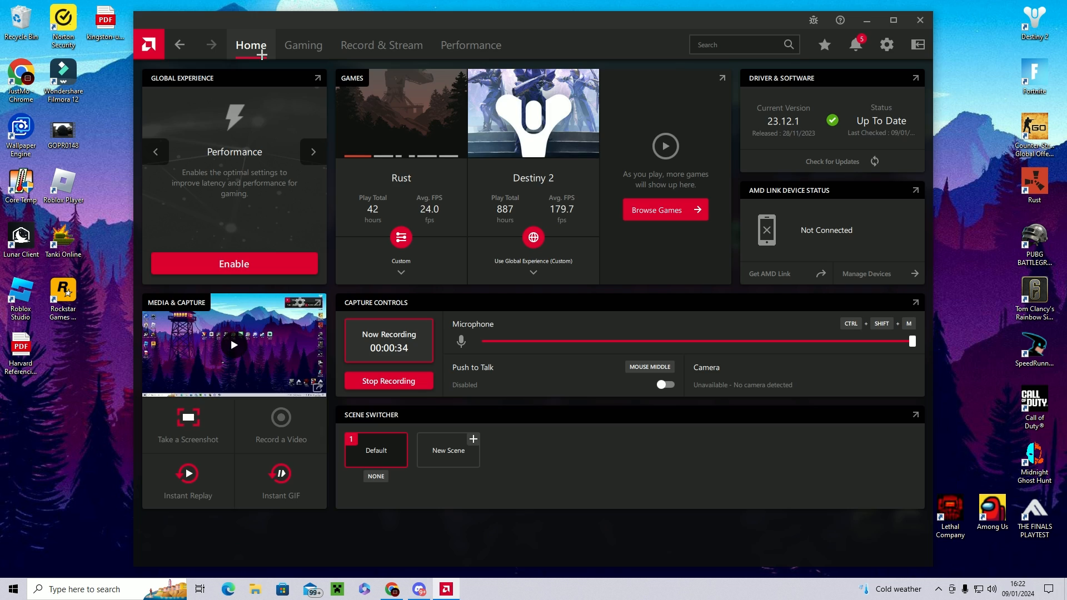
click(302, 45)
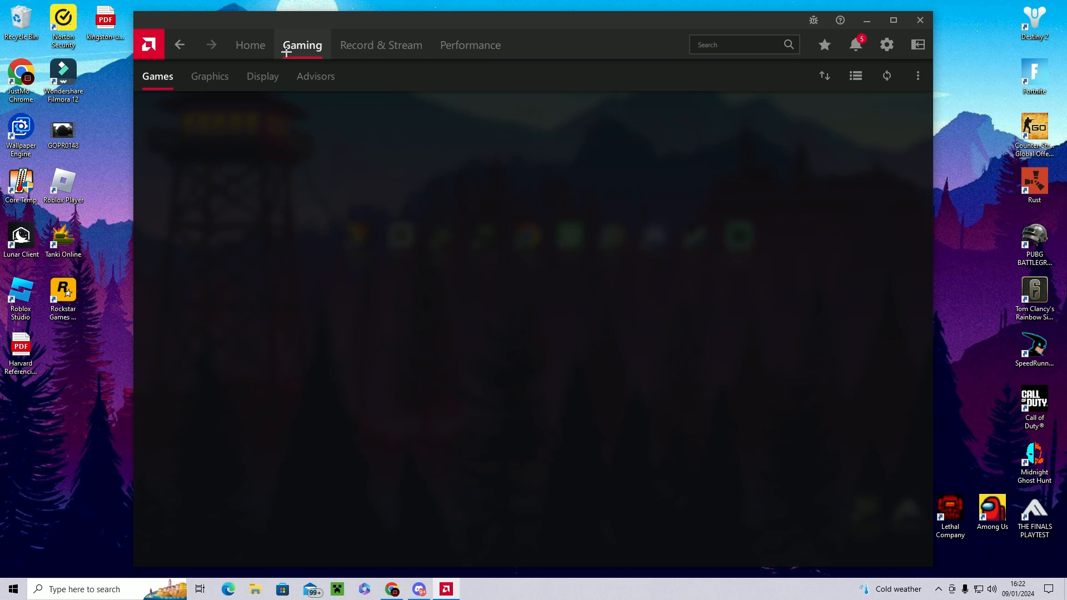
click(262, 76)
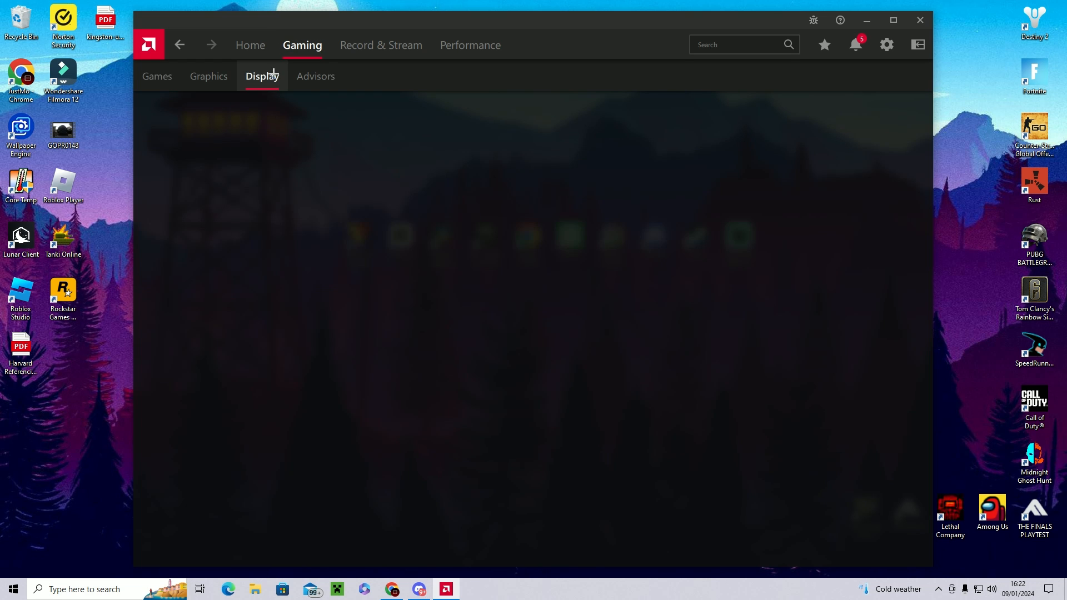
click(261, 76)
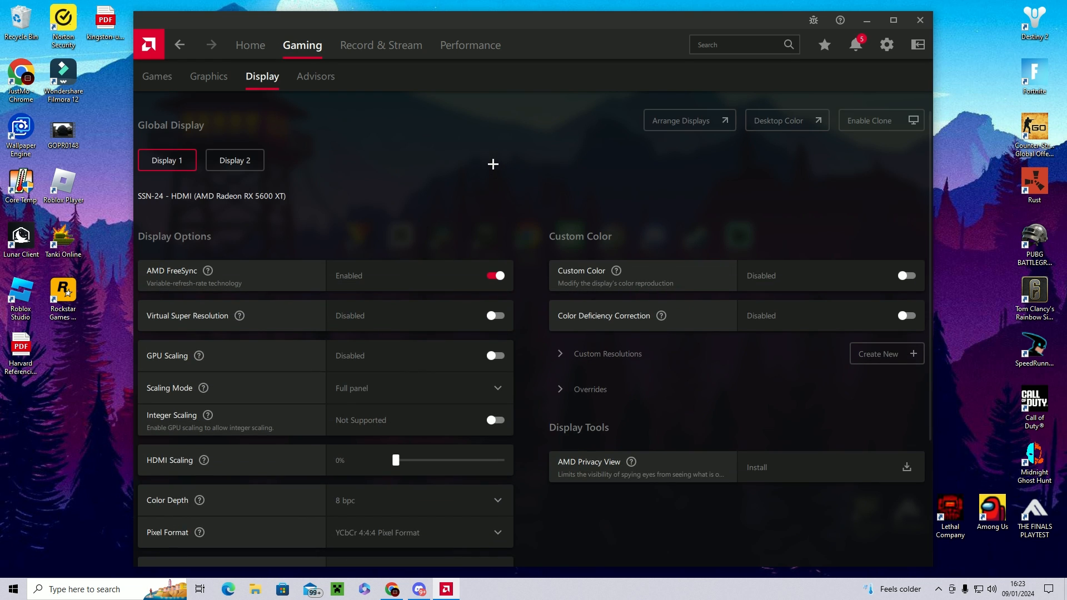
click(234, 160)
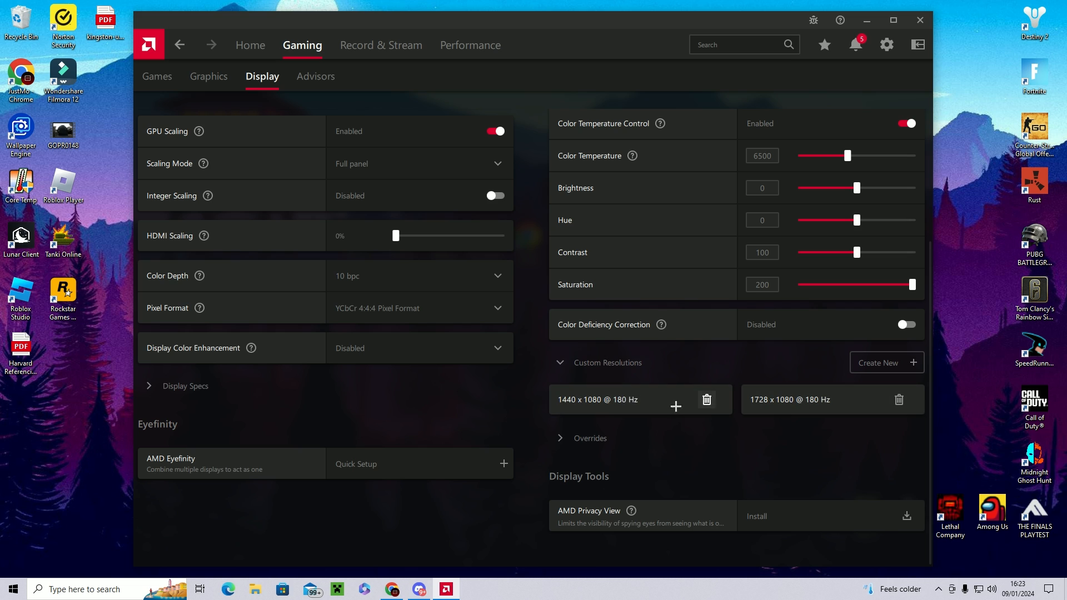
mouse_move(877, 369)
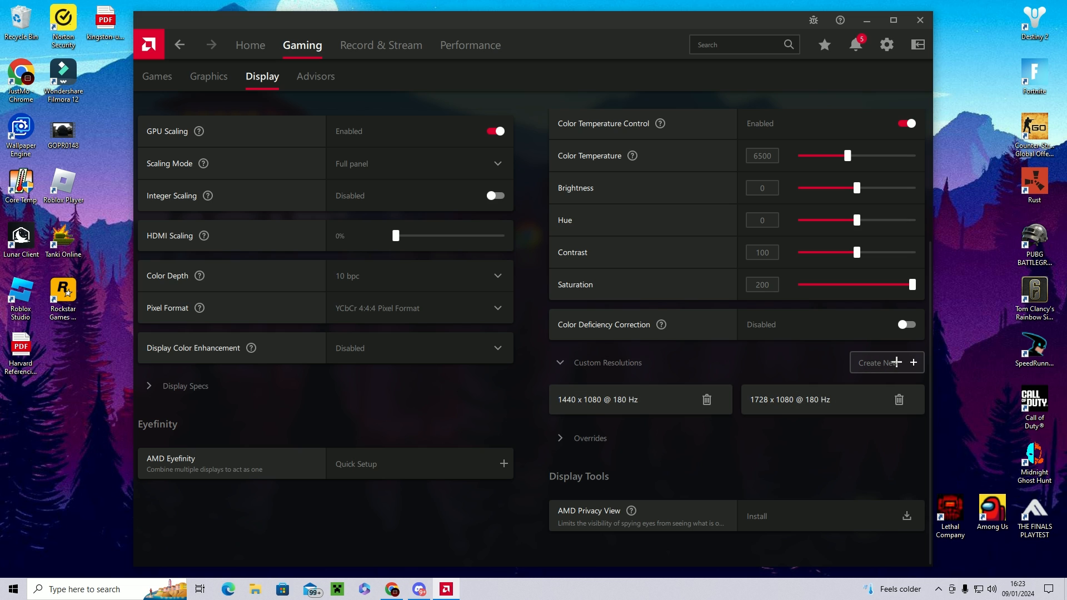
- Create a new custom resolution with width 1440 (1440 x 1080)
click(878, 362)
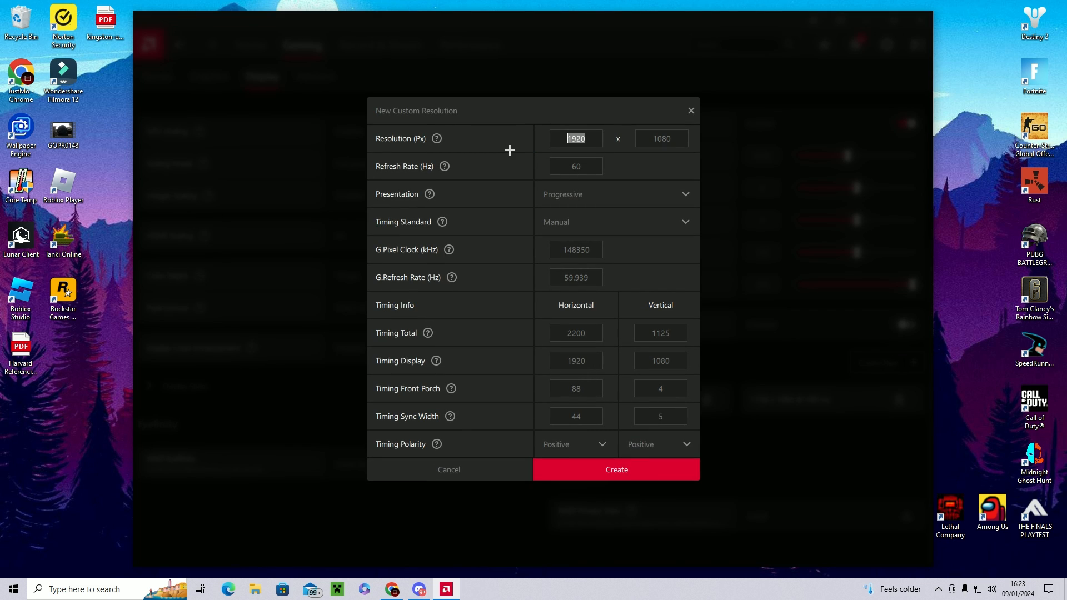
text(144)
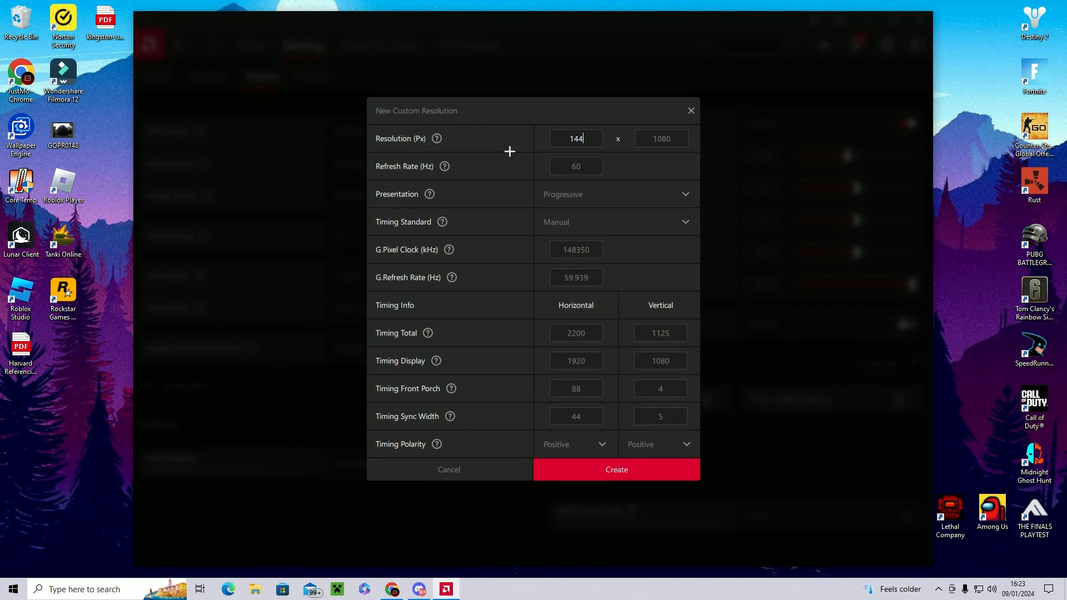
text(0)
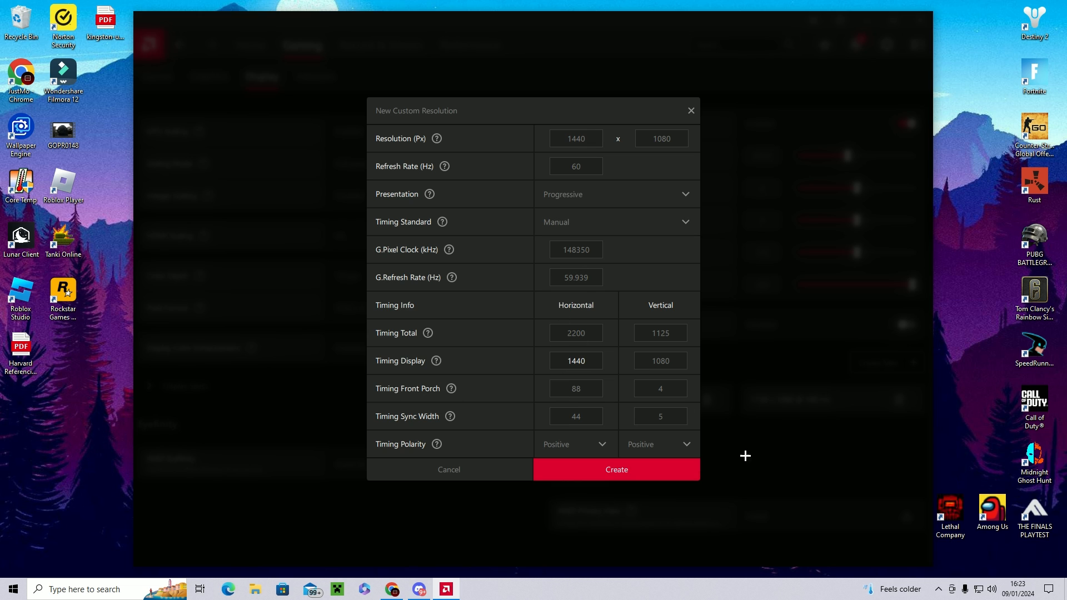
click(575, 360)
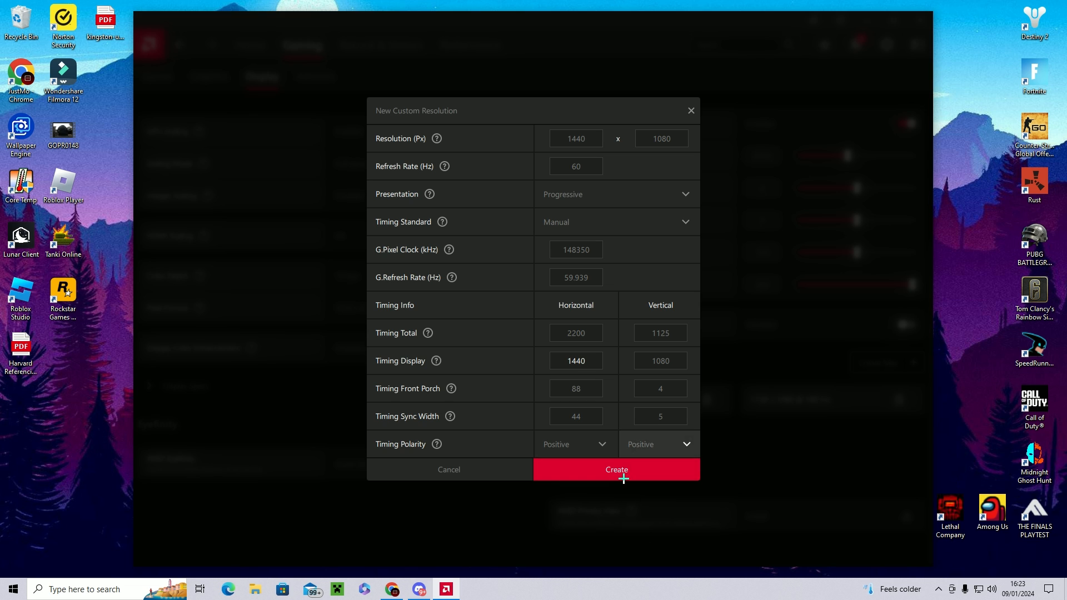
click(614, 469)
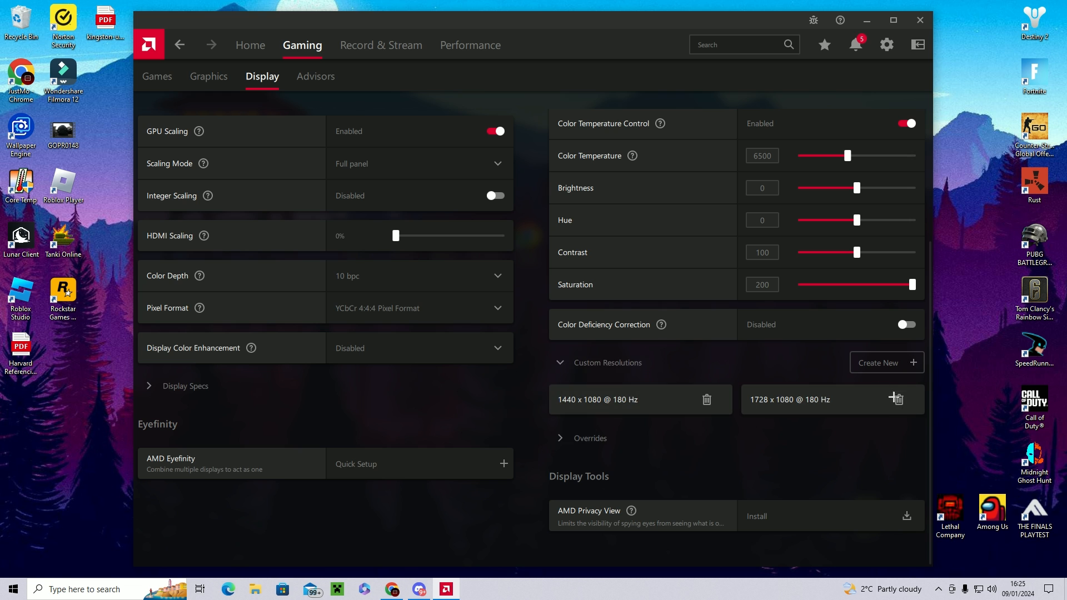
mouse_move(777, 442)
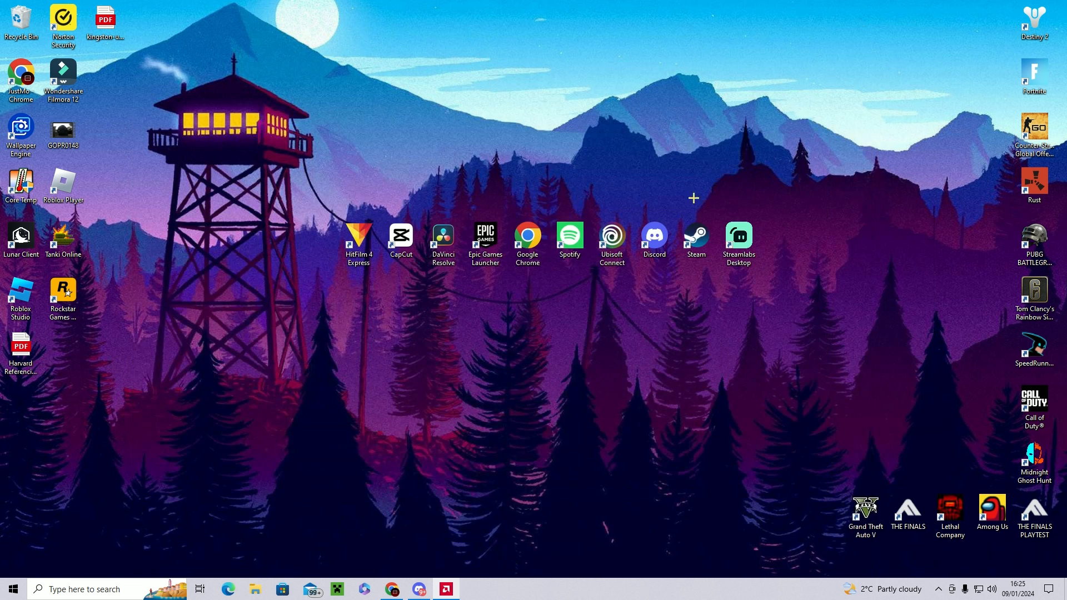
- Bring up the desktop's right-click menu again after closing AMD Software
right_click(545, 422)
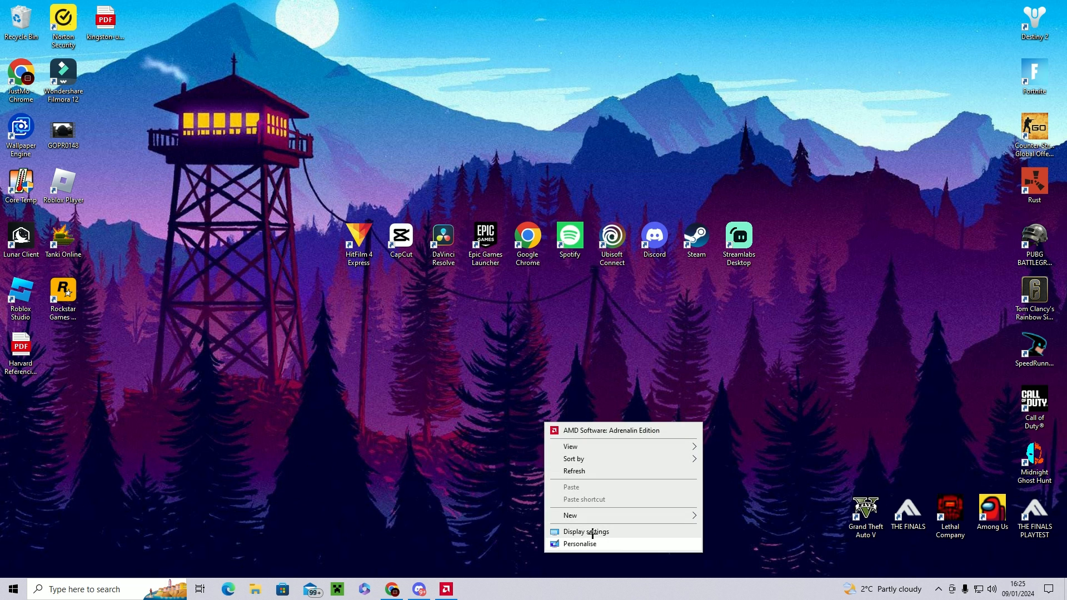
- Set the Windows display resolution to 1440 × 1080, keep changes, and launch Rust
click(585, 531)
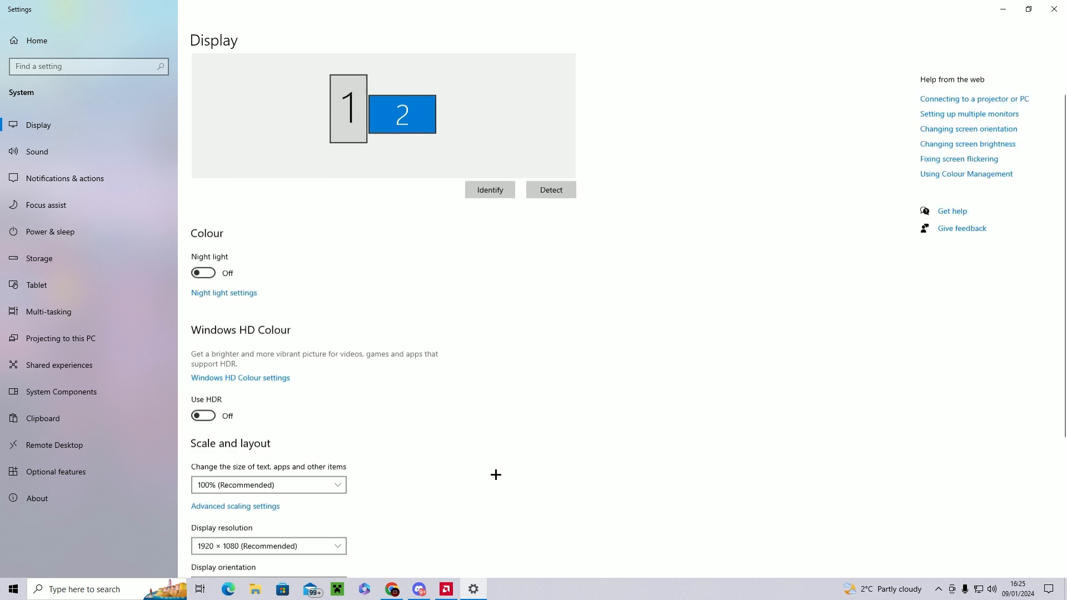
scroll(down, 3)
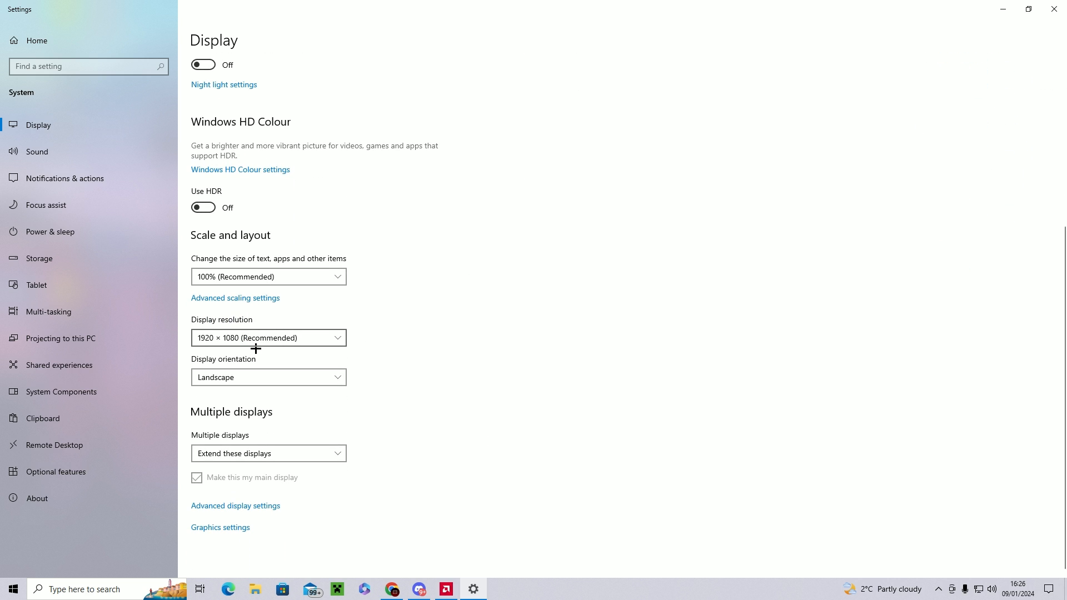
click(268, 338)
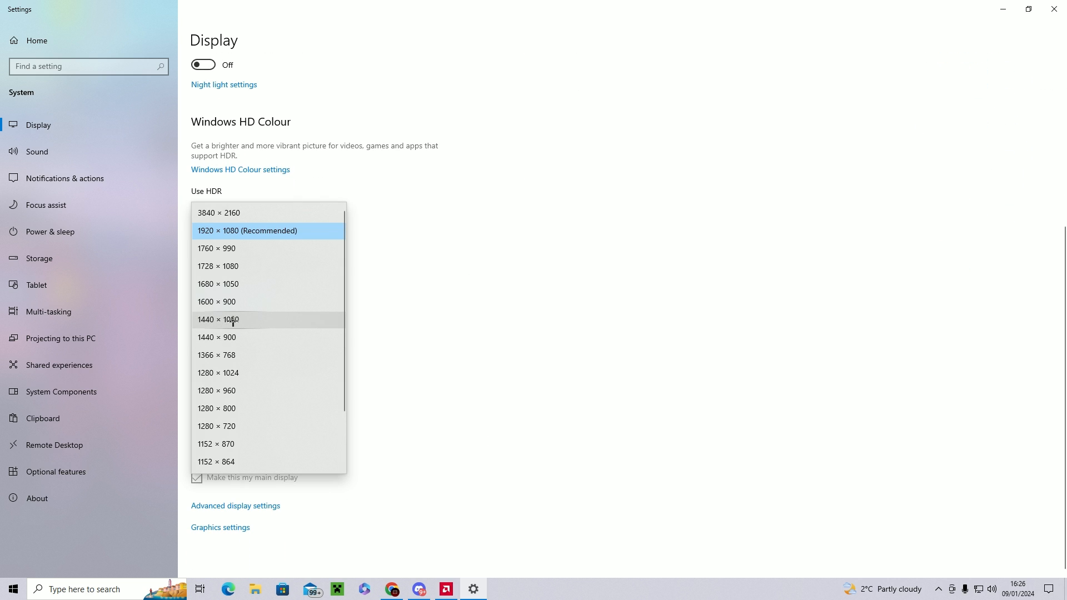
mouse_move(256, 319)
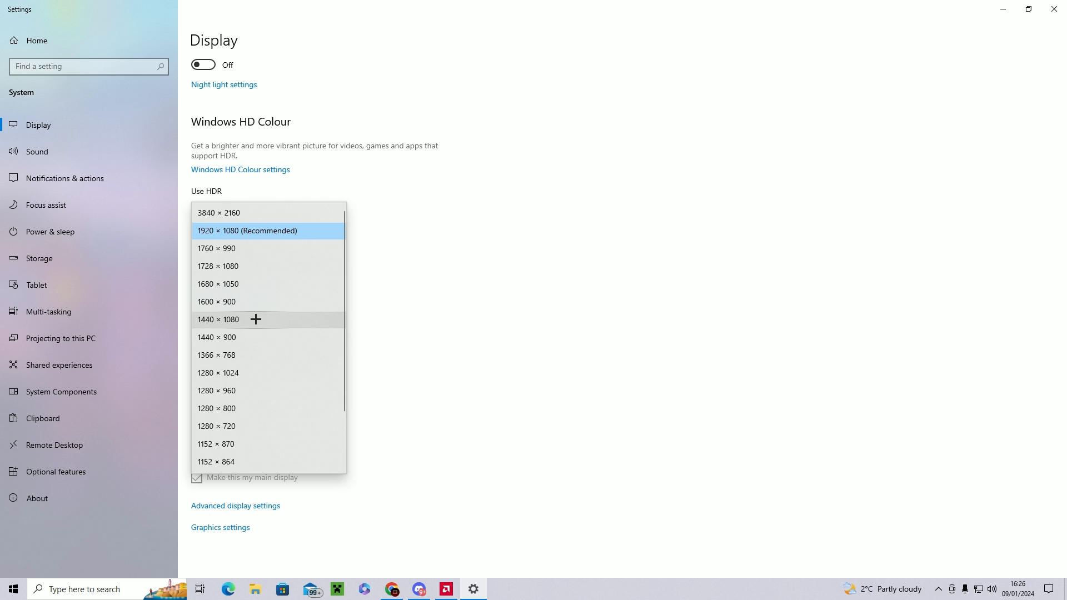
click(218, 319)
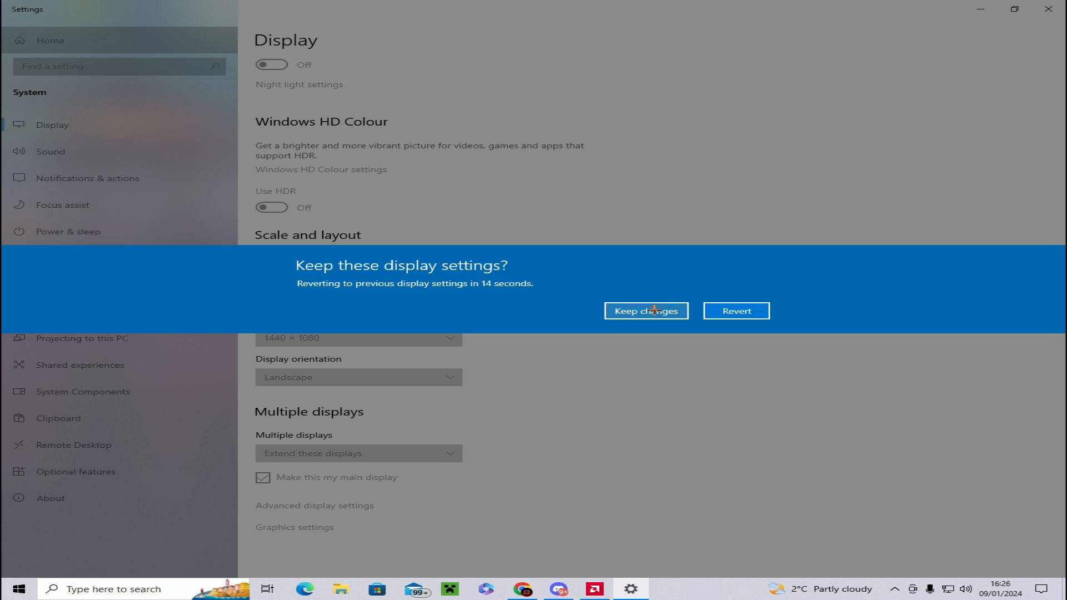
click(645, 311)
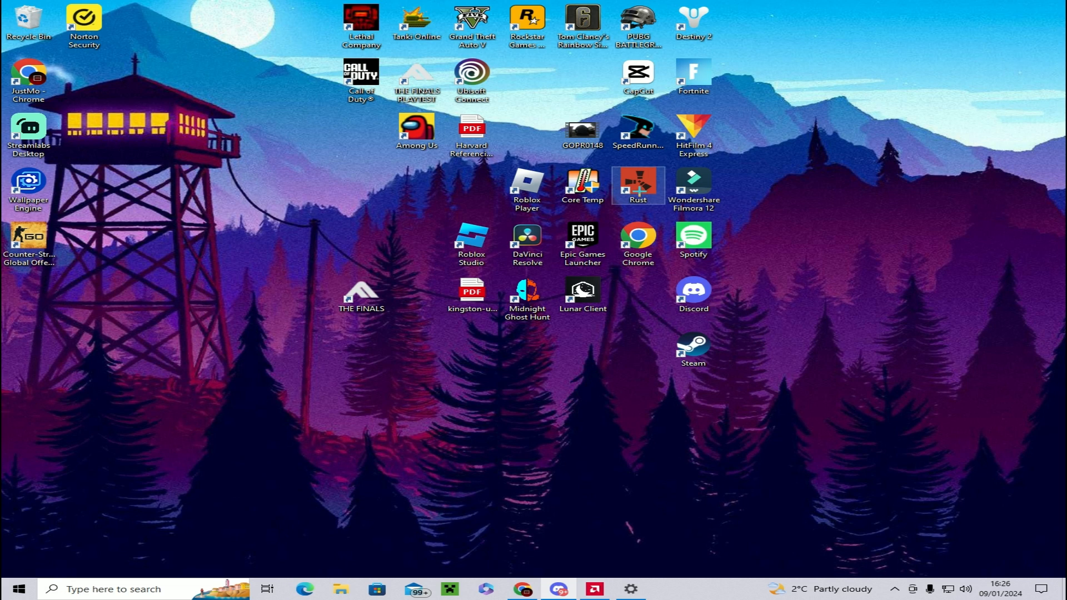
double_click(638, 186)
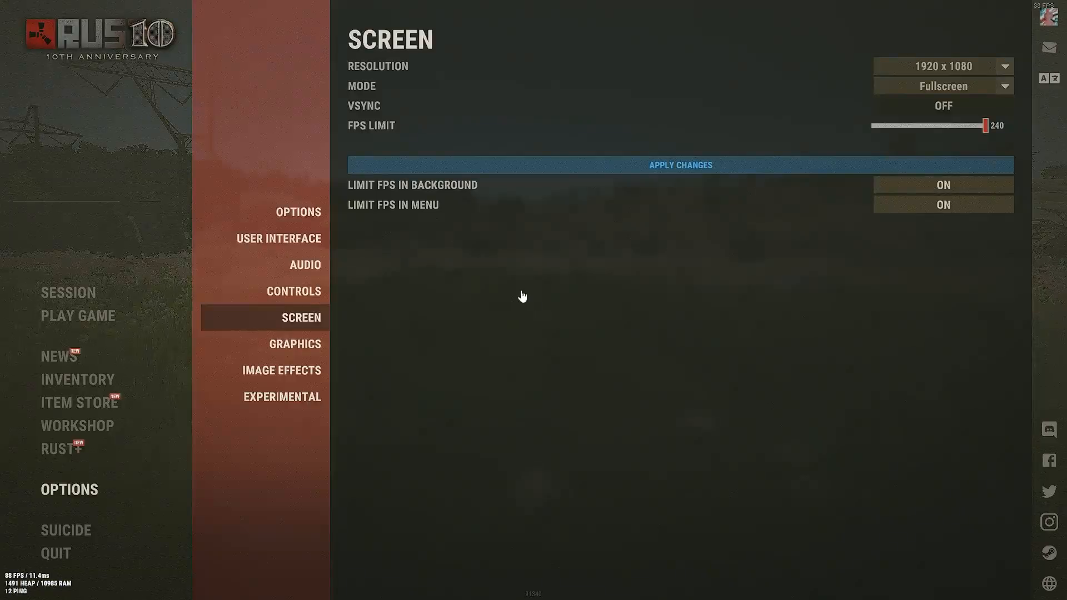
mouse_move(845, 116)
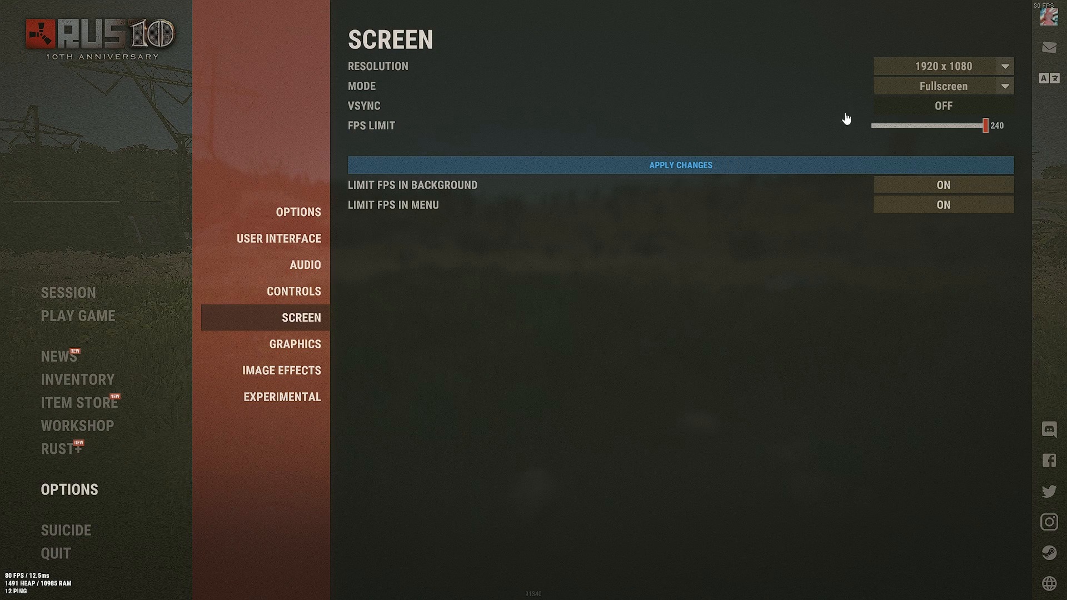
mouse_move(942, 73)
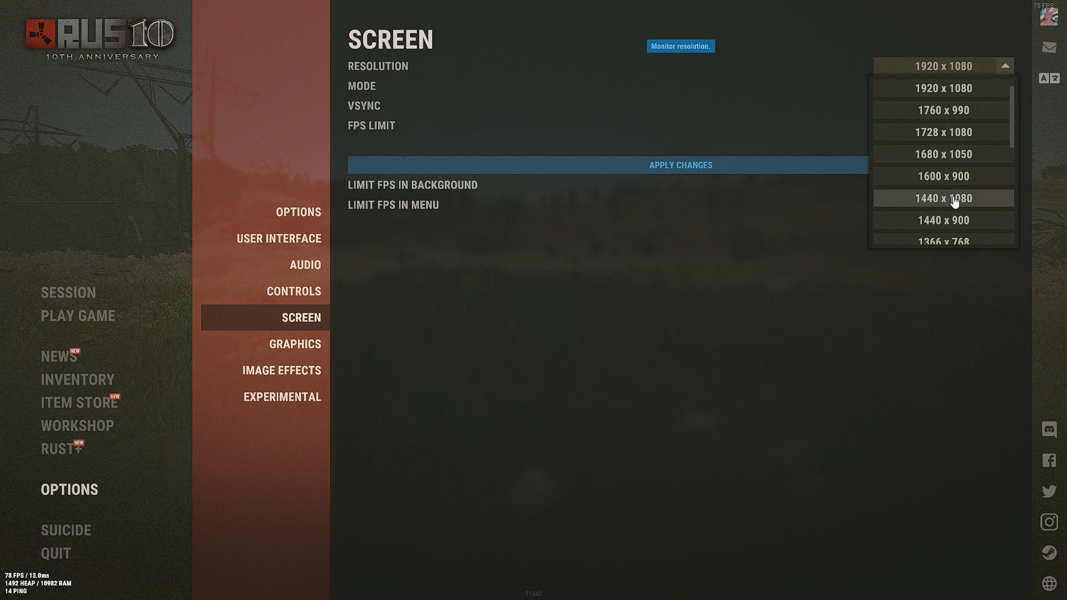
- Pick 1440 x 1080 in Rust's screen options and apply the change
click(943, 198)
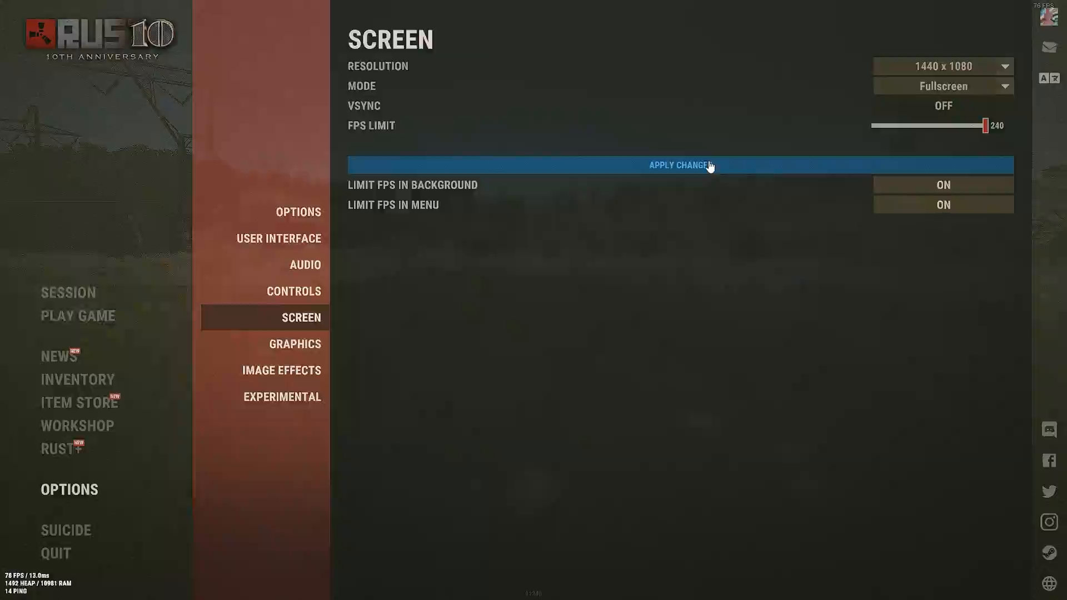
click(681, 164)
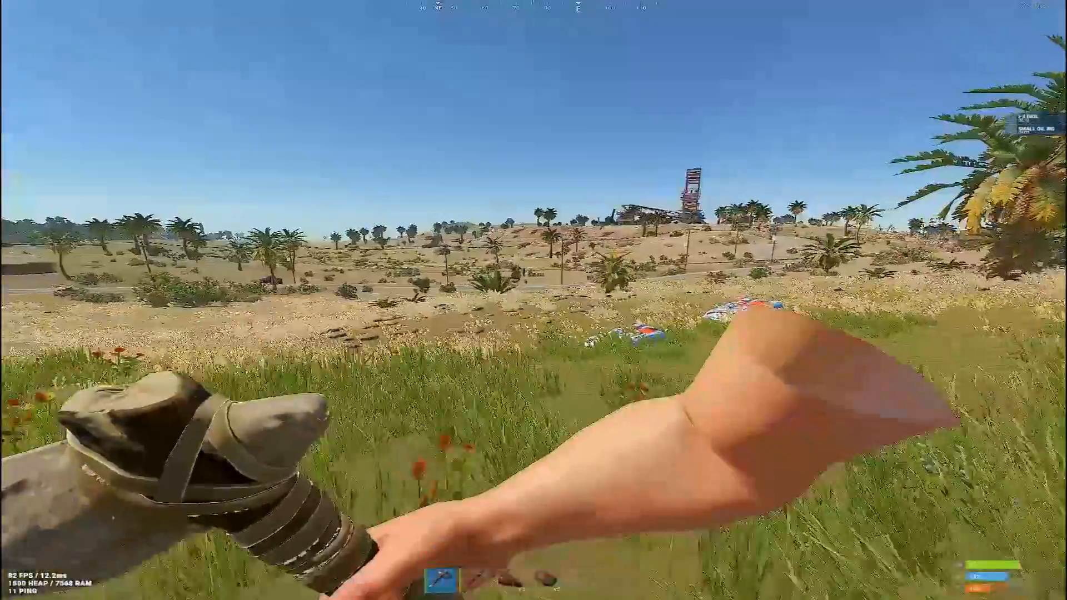
mouse_move(533, 300)
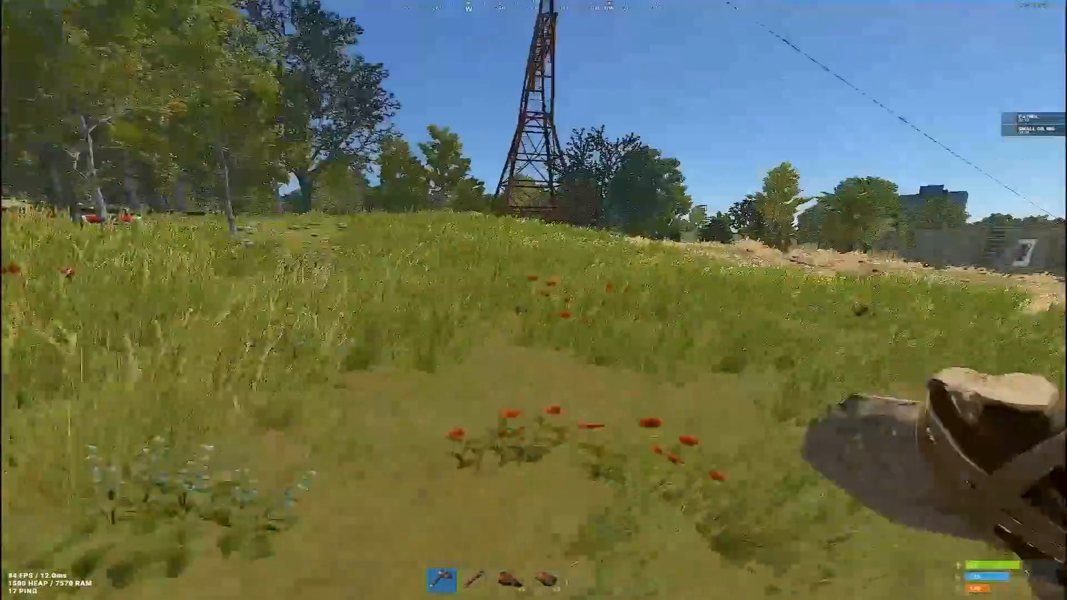